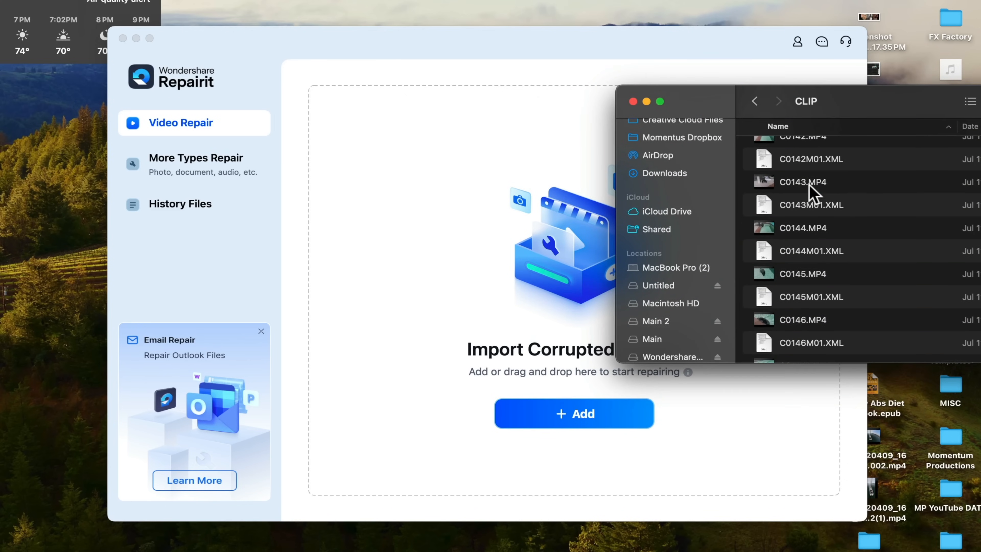
# - Load C0143.MP4 from Finder's CLIP folder into Repairit's unrepaired videos list
pyautogui.click(754, 101)
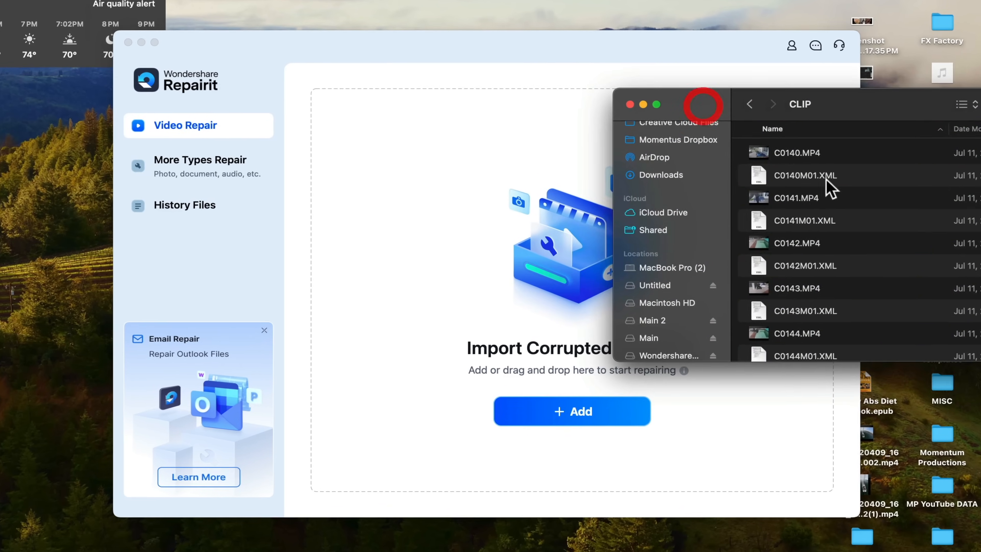
pyautogui.click(803, 181)
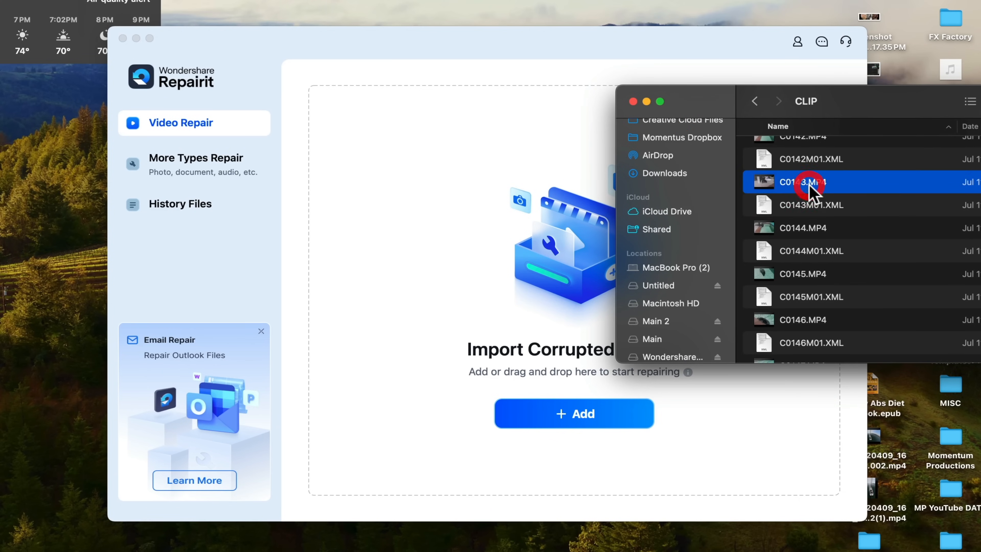
pyautogui.doubleClick(803, 181)
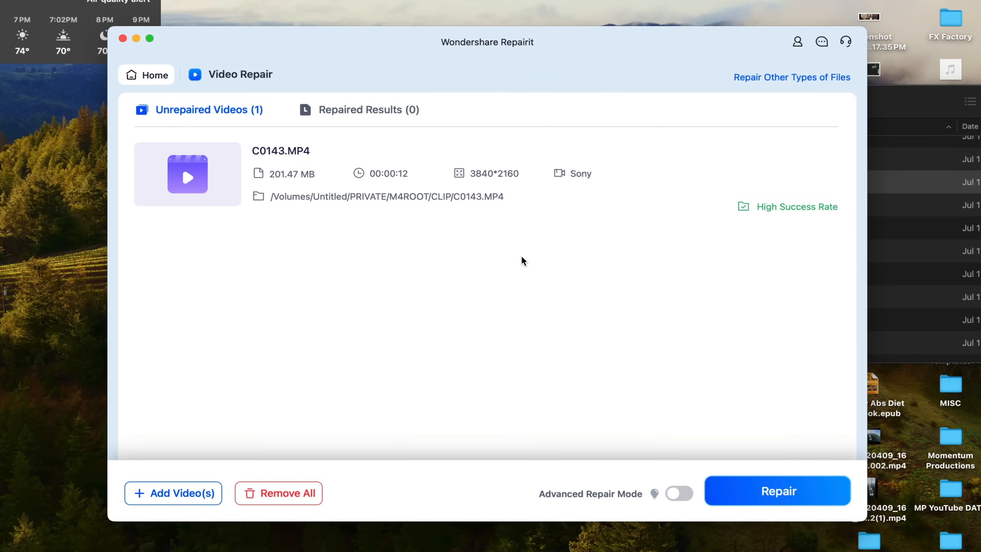
pyautogui.moveTo(538, 259)
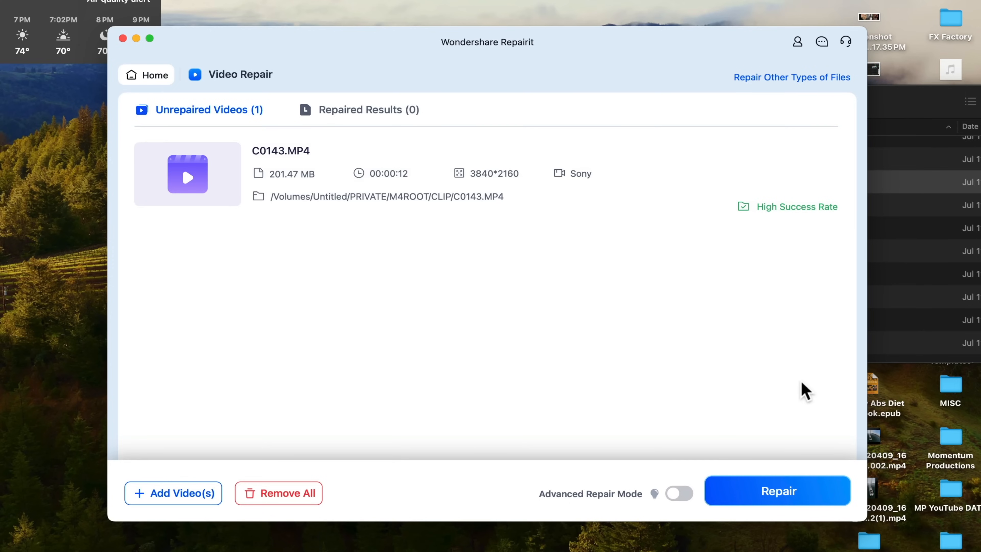
pyautogui.moveTo(922, 331)
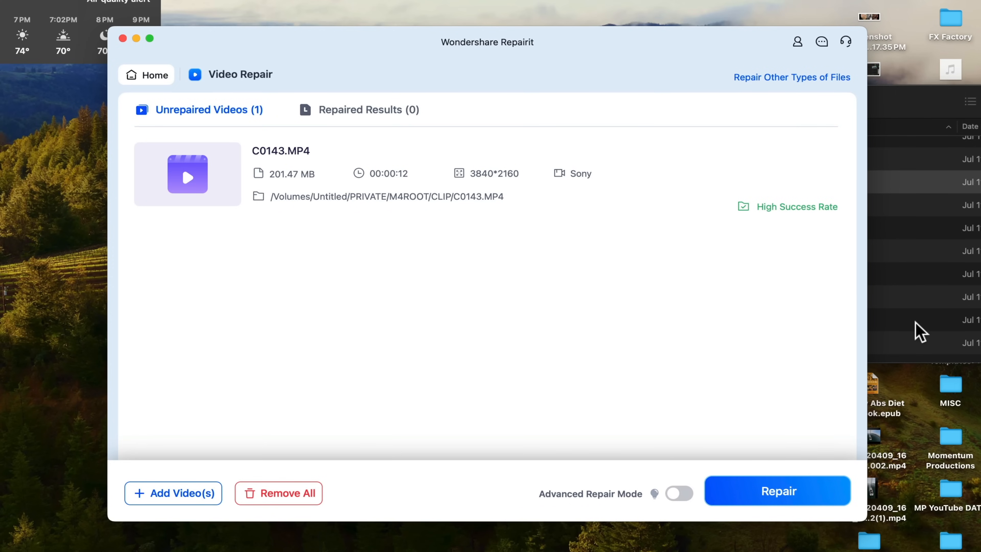
pyautogui.moveTo(715, 475)
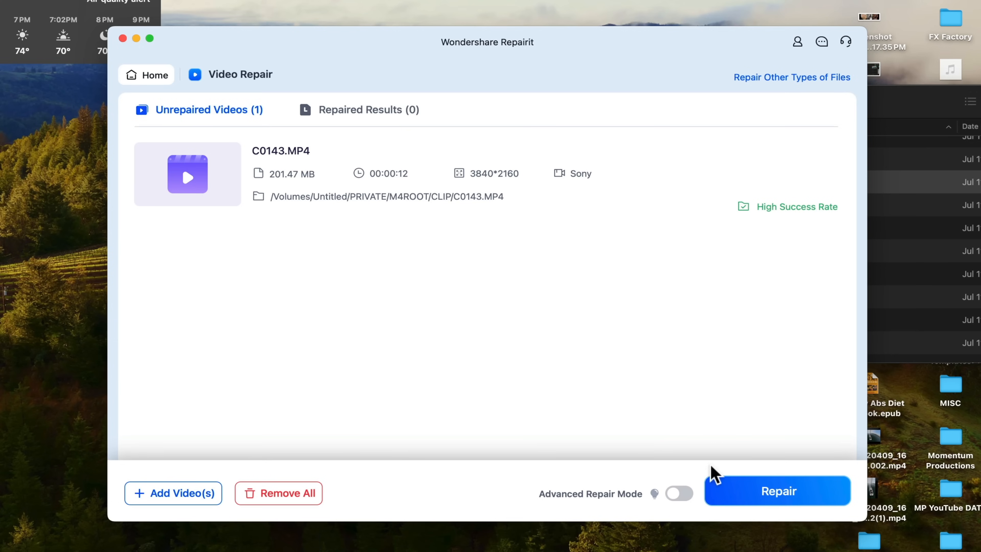
pyautogui.moveTo(684, 507)
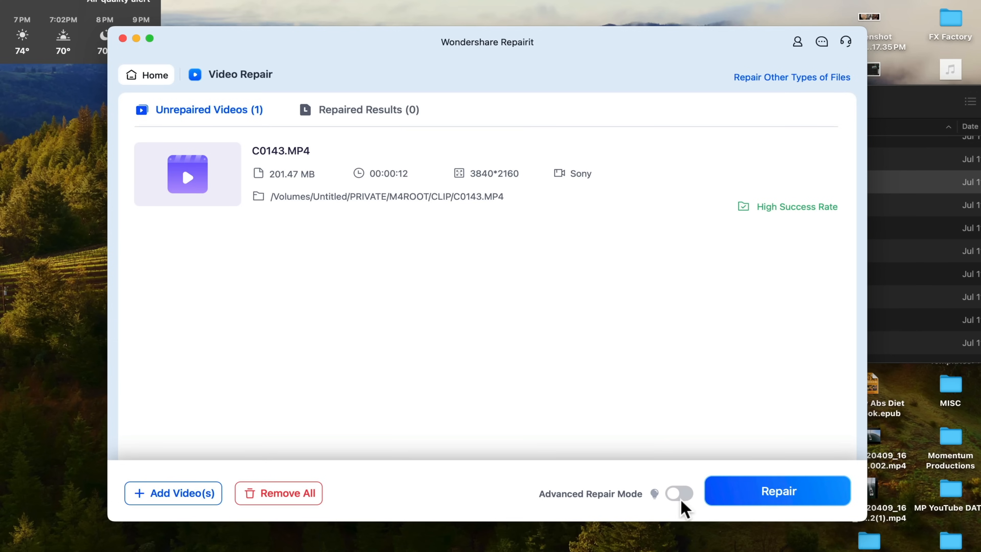
# - Enable Advanced Repair Mode for the loaded C0143.MP4 clip
pyautogui.click(680, 494)
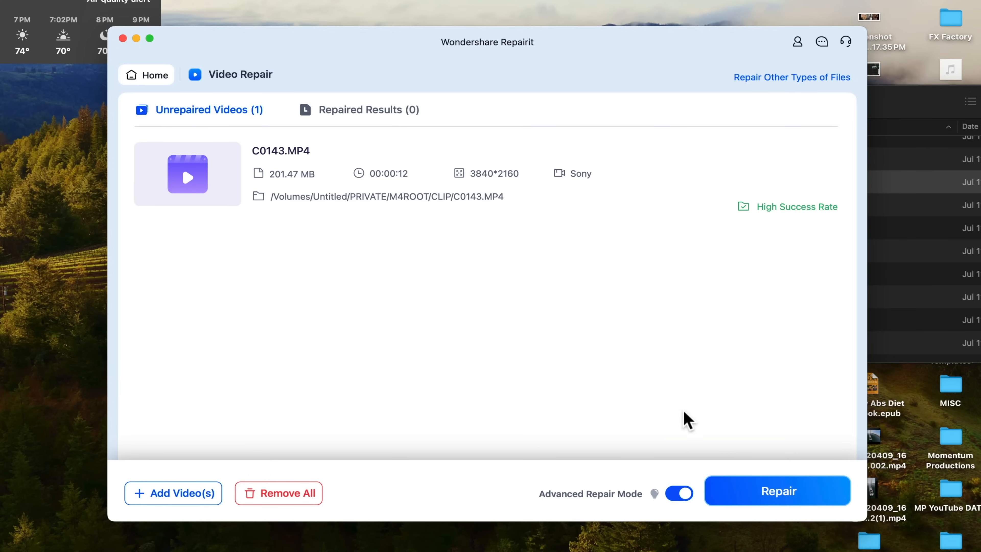
pyautogui.moveTo(706, 324)
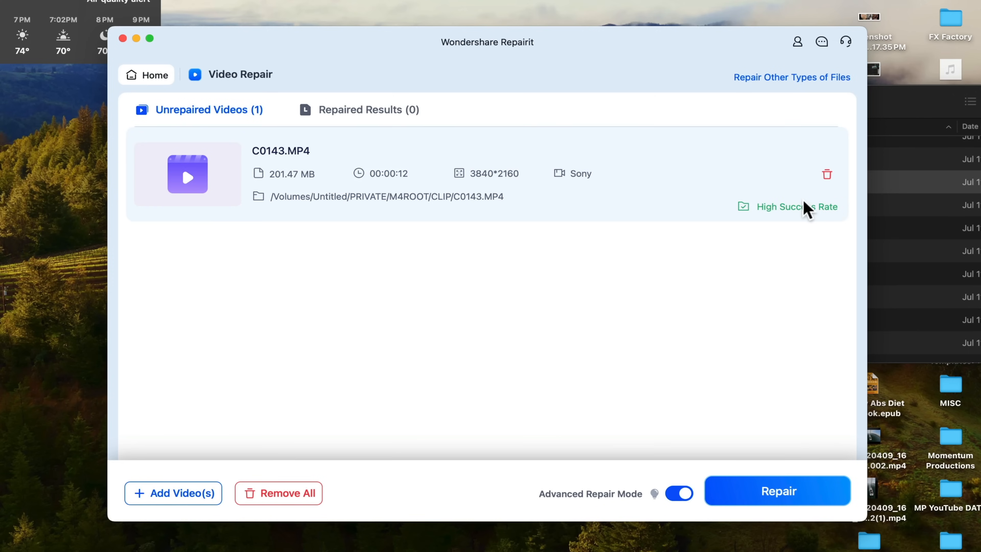
# - Start the repair so Repairit asks for a sample video matching C0143.MP4
pyautogui.click(778, 492)
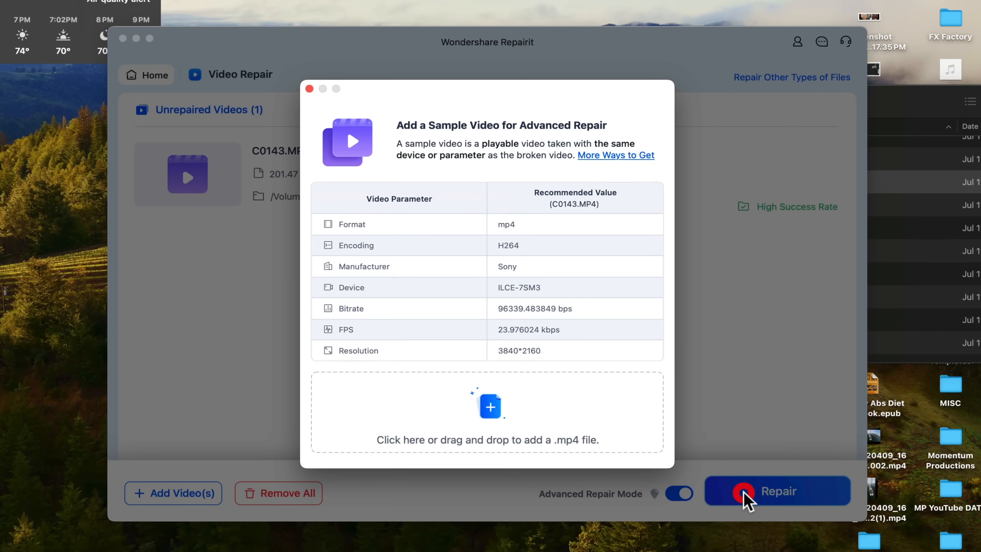
pyautogui.moveTo(682, 280)
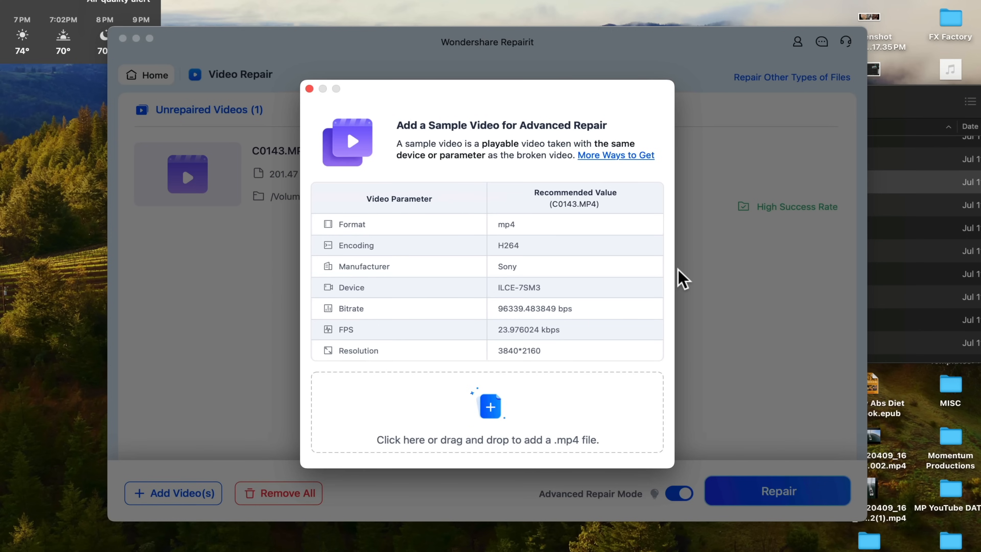
pyautogui.moveTo(894, 218)
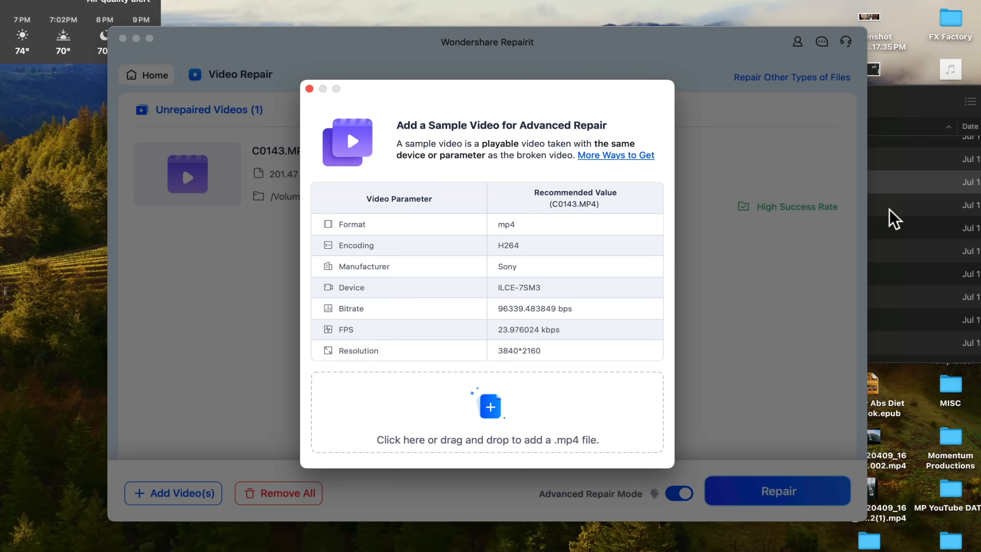
pyautogui.moveTo(513, 235)
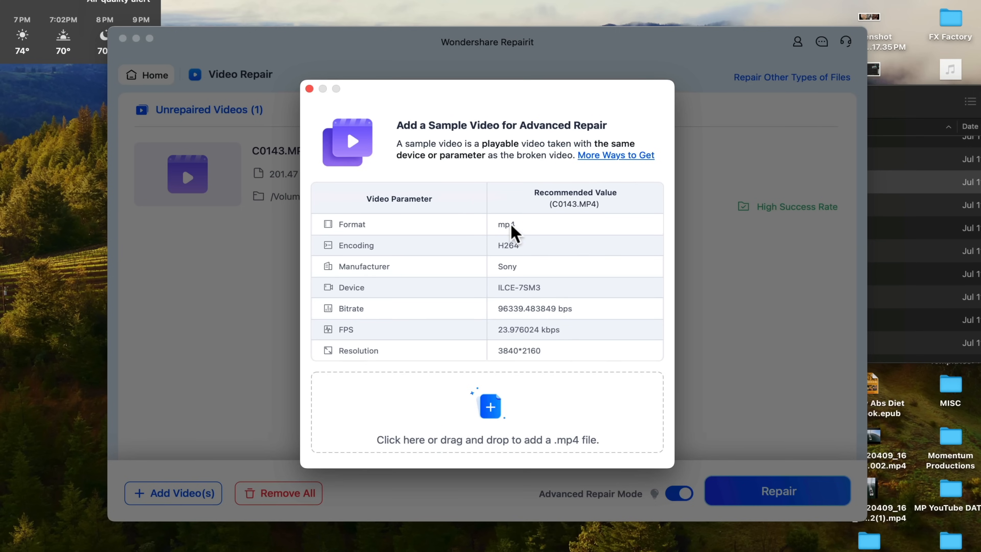
pyautogui.moveTo(521, 363)
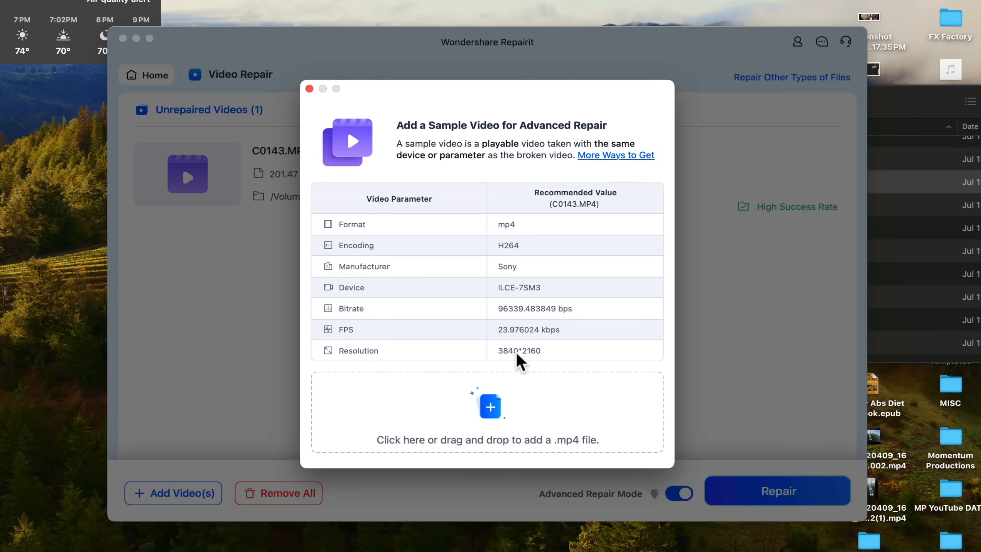
pyautogui.moveTo(909, 193)
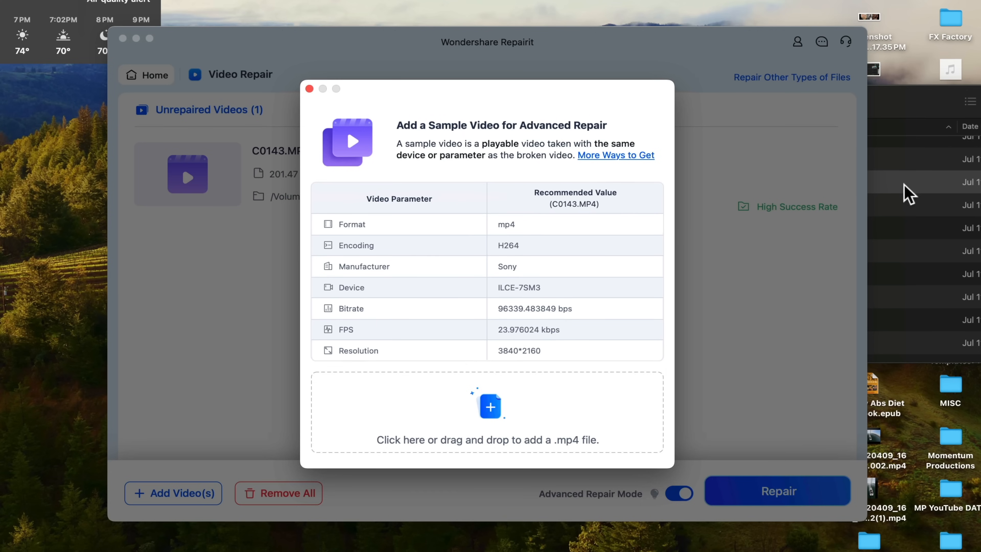
# - Add C0144.MP4 as the sample video and repair C0143.MP4 successfully
pyautogui.click(803, 228)
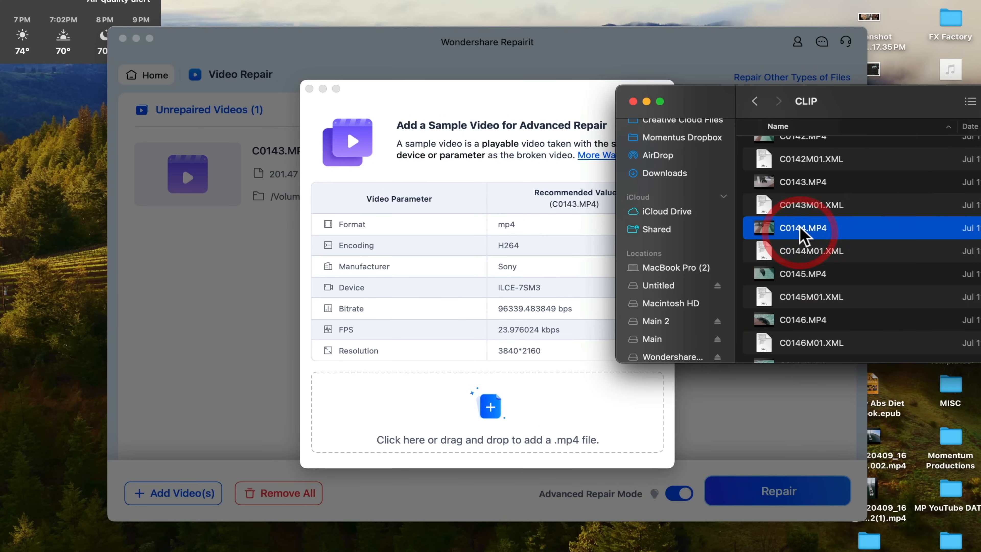
pyautogui.doubleClick(804, 228)
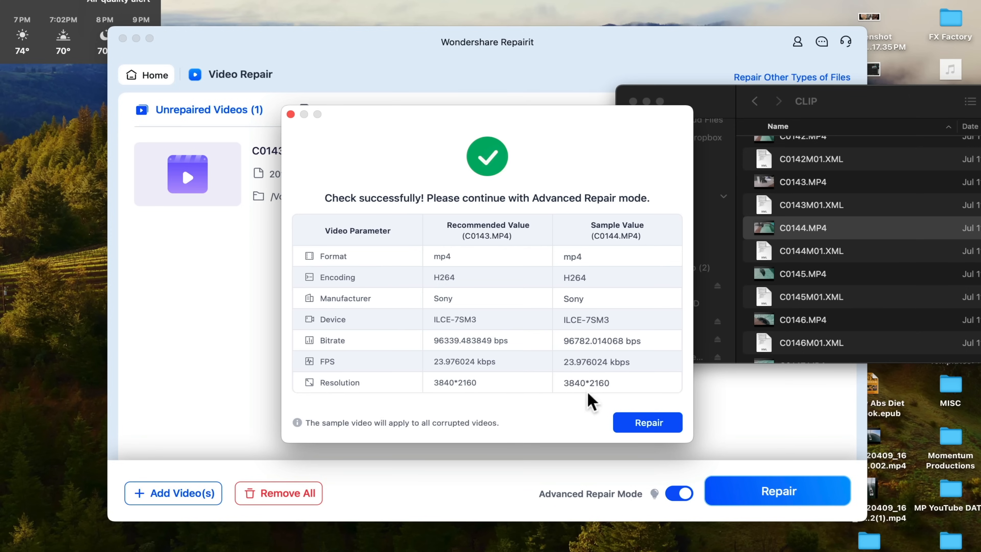
pyautogui.moveTo(650, 362)
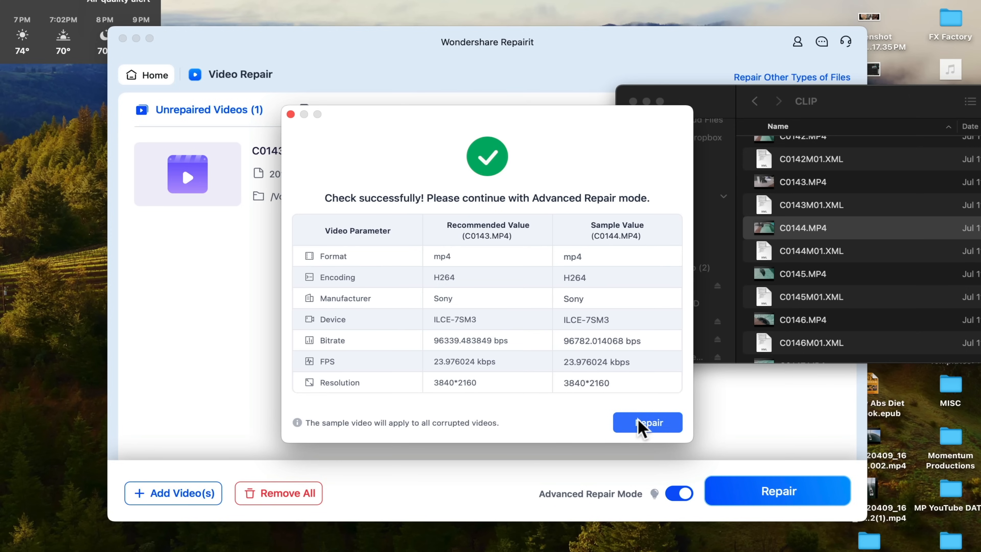
pyautogui.click(647, 422)
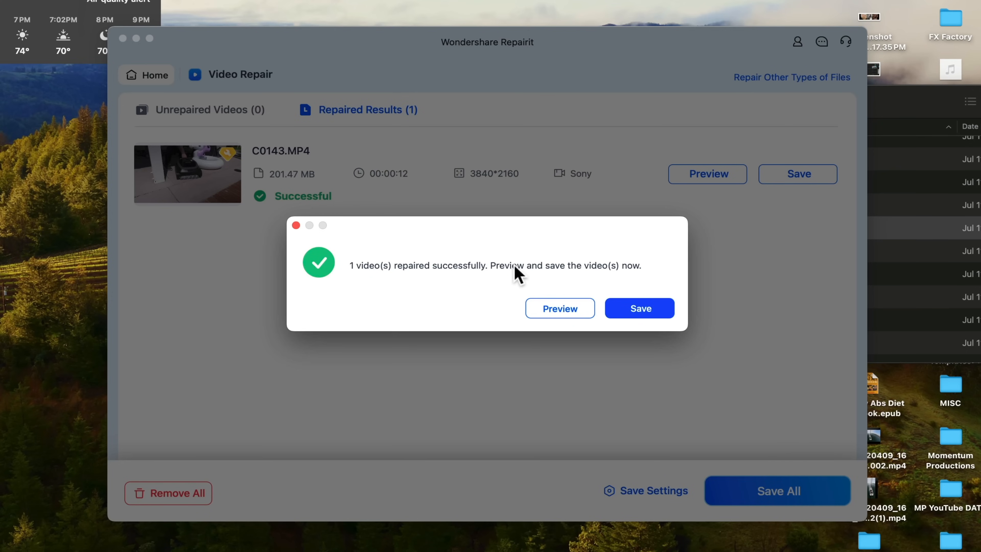
# - Preview the repaired C0143.MP4 and save it to the default Documents location
pyautogui.click(559, 308)
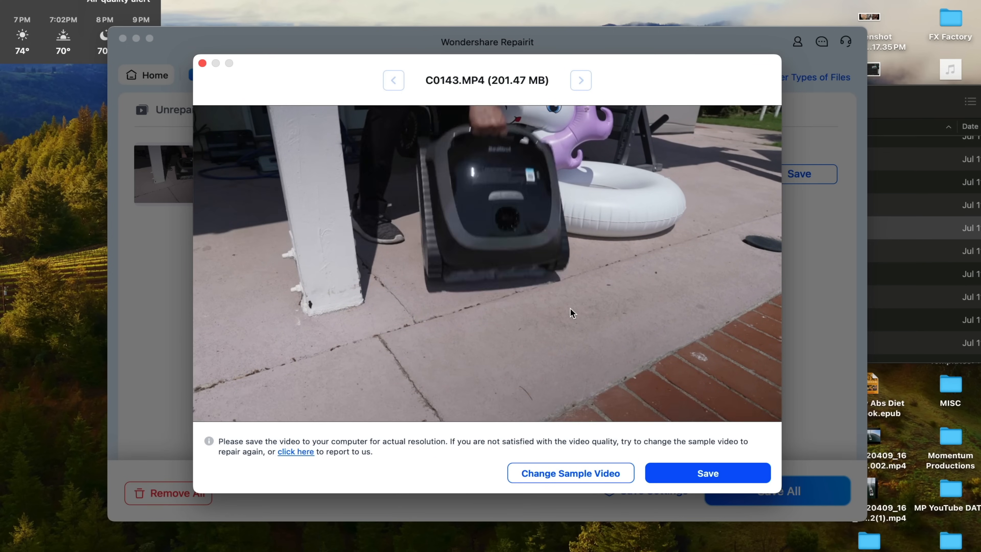
pyautogui.click(708, 474)
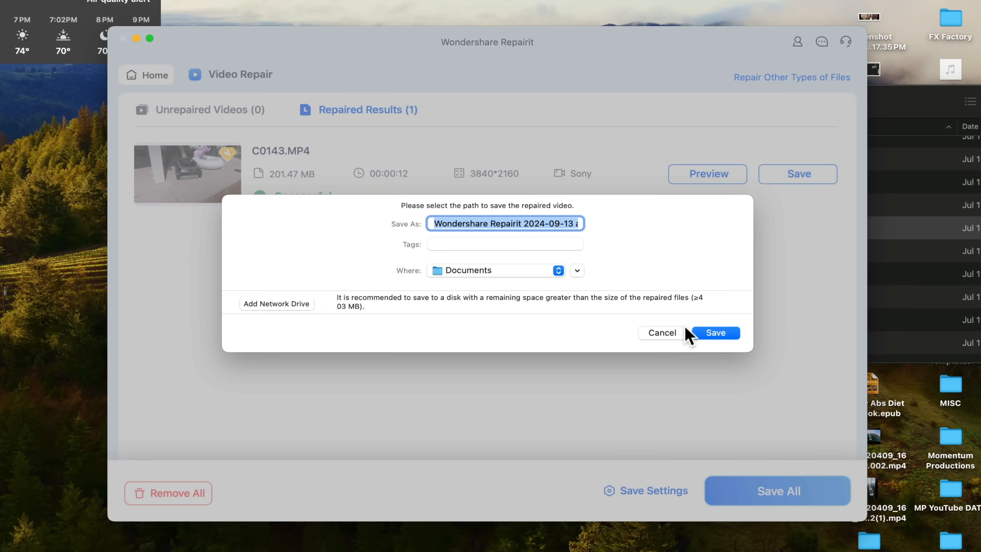
pyautogui.moveTo(547, 241)
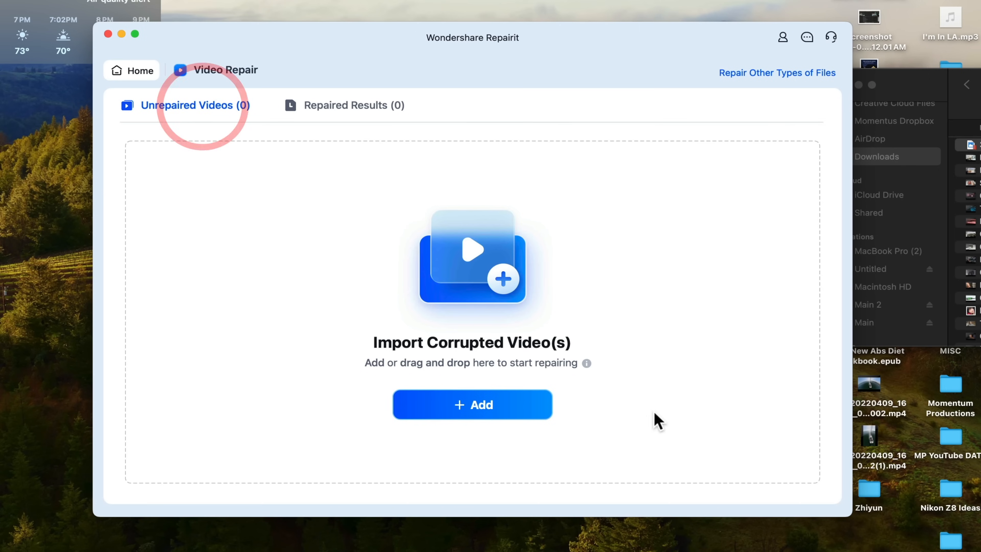
# - Add 38D_GX010686.mp4 to the repair list and repair it with the recommended GoPro sample settings
pyautogui.moveTo(879, 394); pyautogui.dragTo(604, 256)
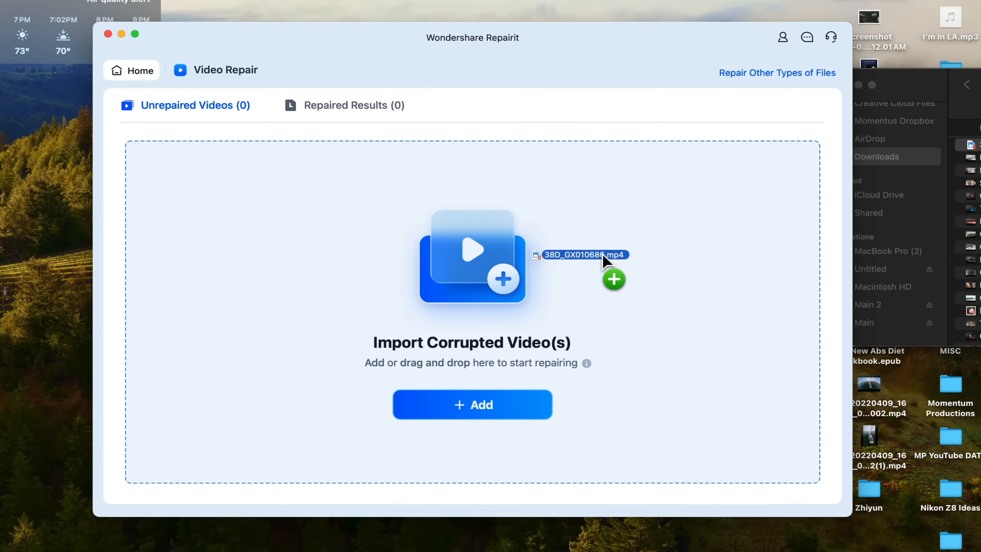
pyautogui.moveTo(582, 254); pyautogui.dragTo(473, 257)
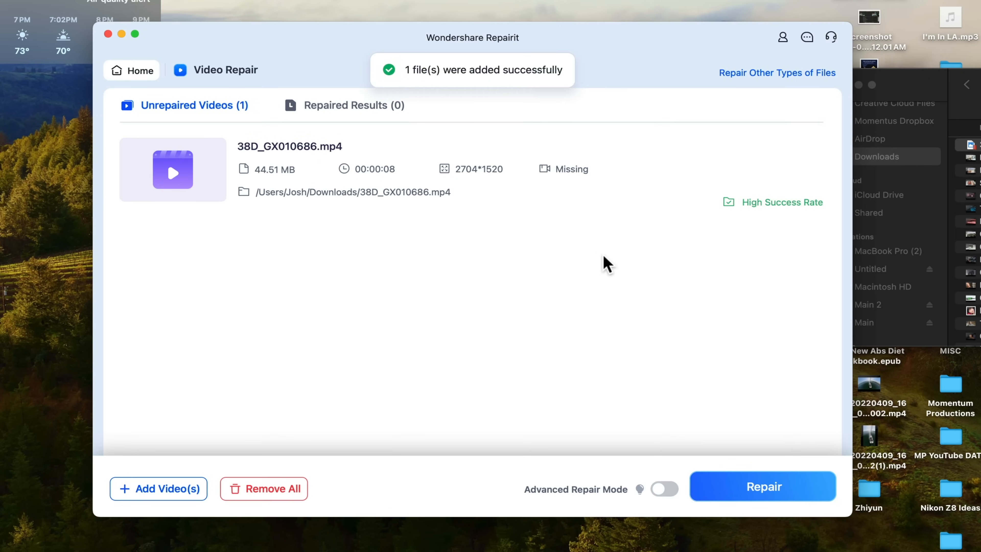
pyautogui.click(664, 489)
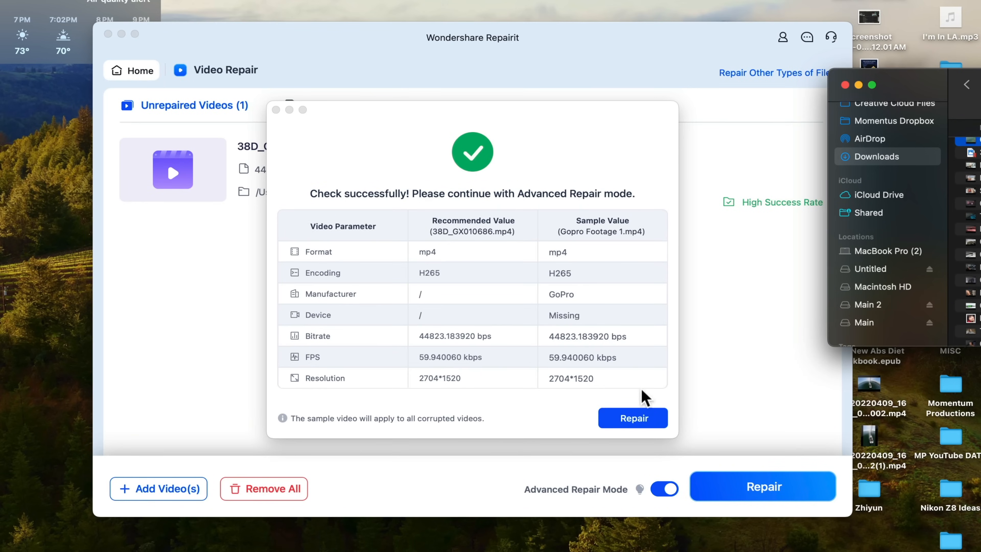
pyautogui.click(633, 418)
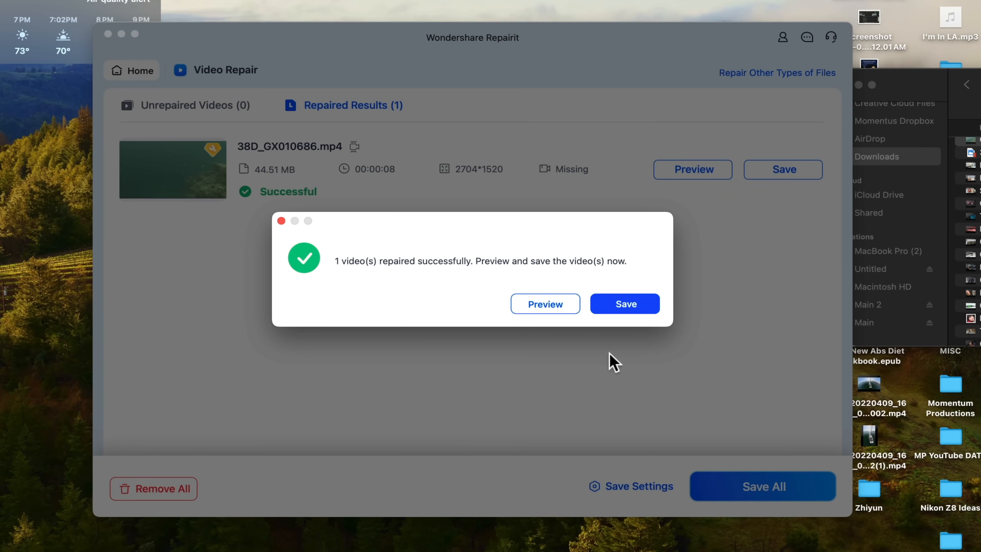
# - Preview the repaired GoPro clip and save the repaired video
pyautogui.click(545, 304)
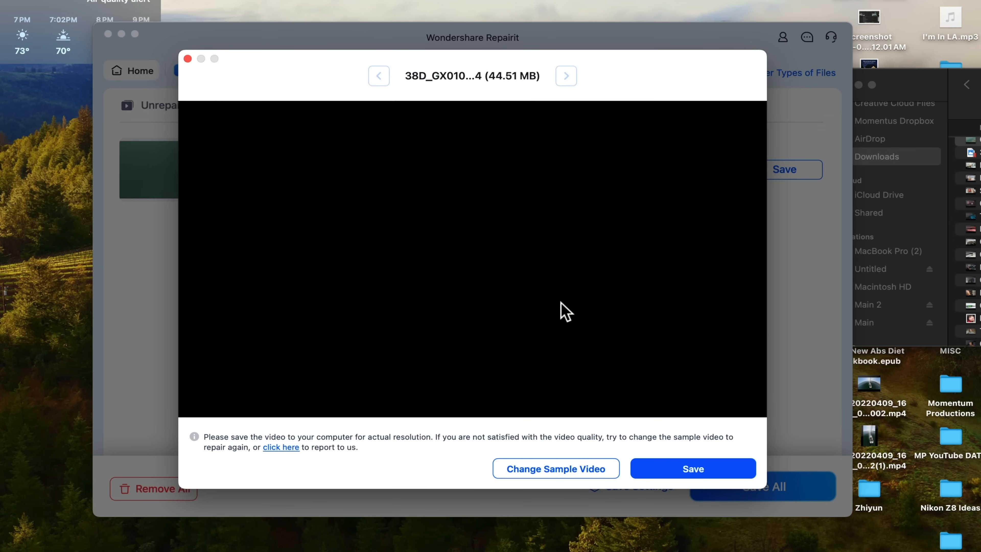
pyautogui.click(565, 310)
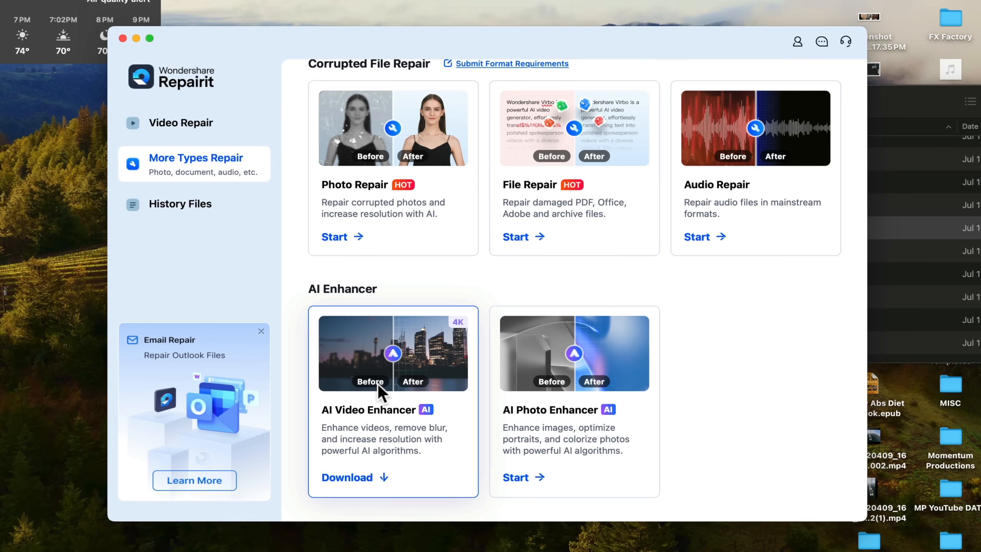
# - Import low_res_image.jpg from Downloads into the AI Photo Enhancer with Portrait Enhancer selected
pyautogui.click(515, 477)
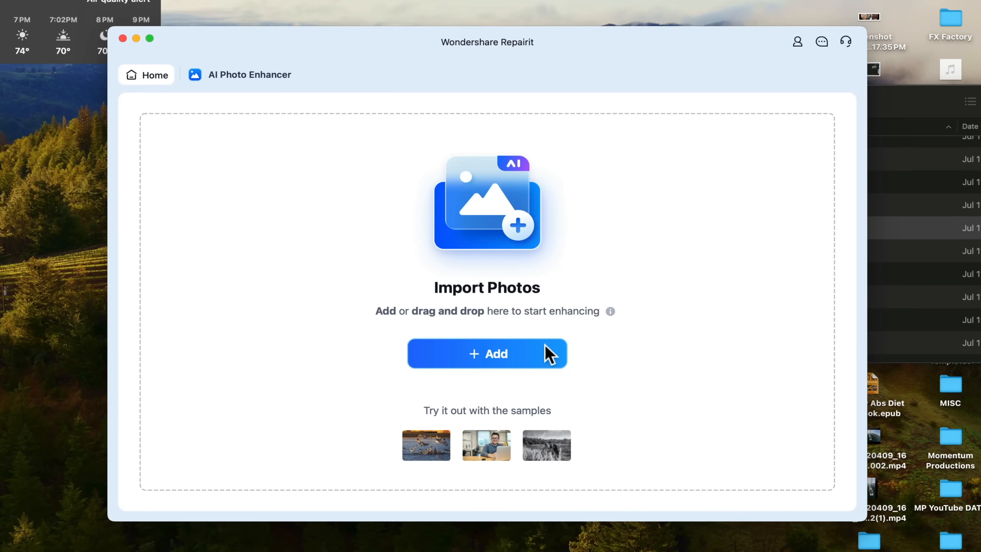
pyautogui.click(487, 353)
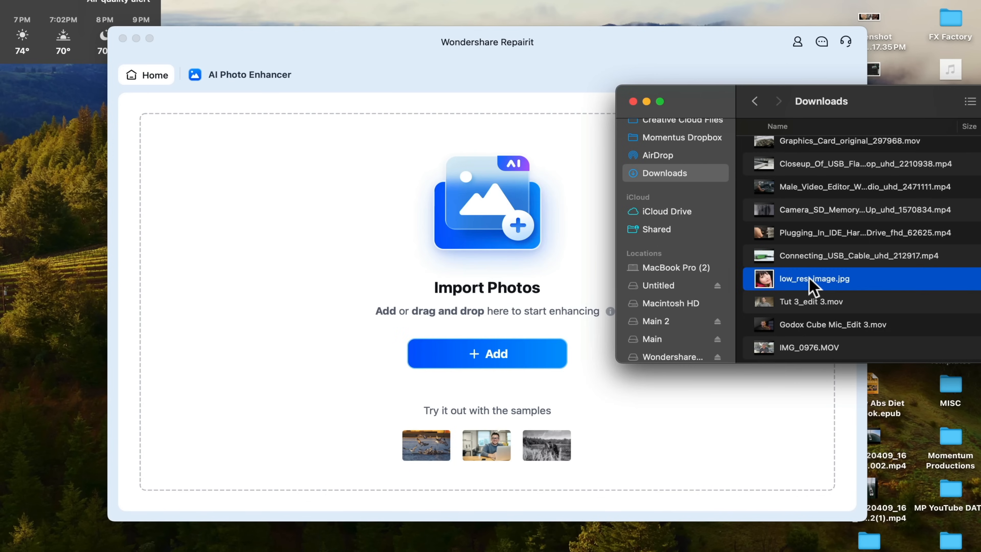
pyautogui.doubleClick(814, 278)
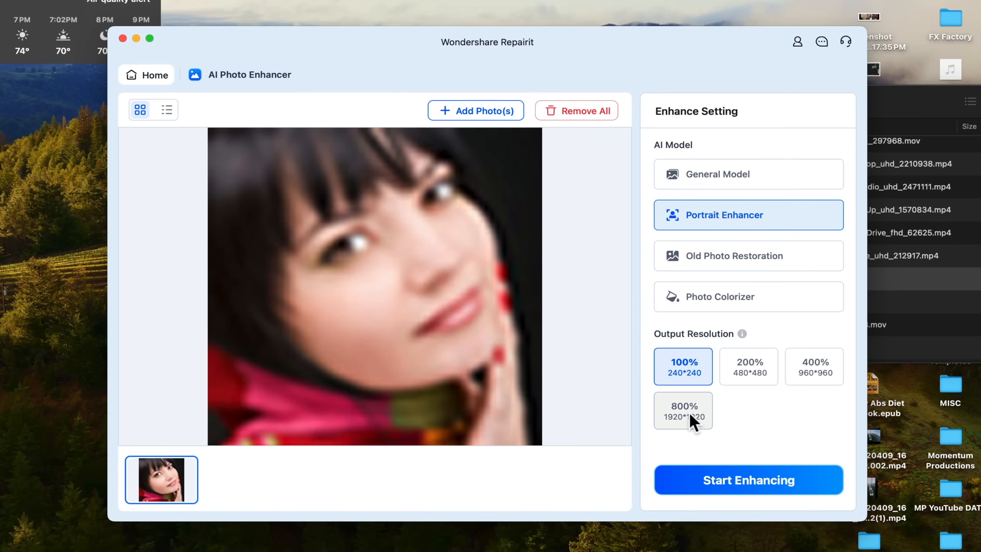
# - Enhance the portrait at 800% output resolution (1920*1920)
pyautogui.click(683, 411)
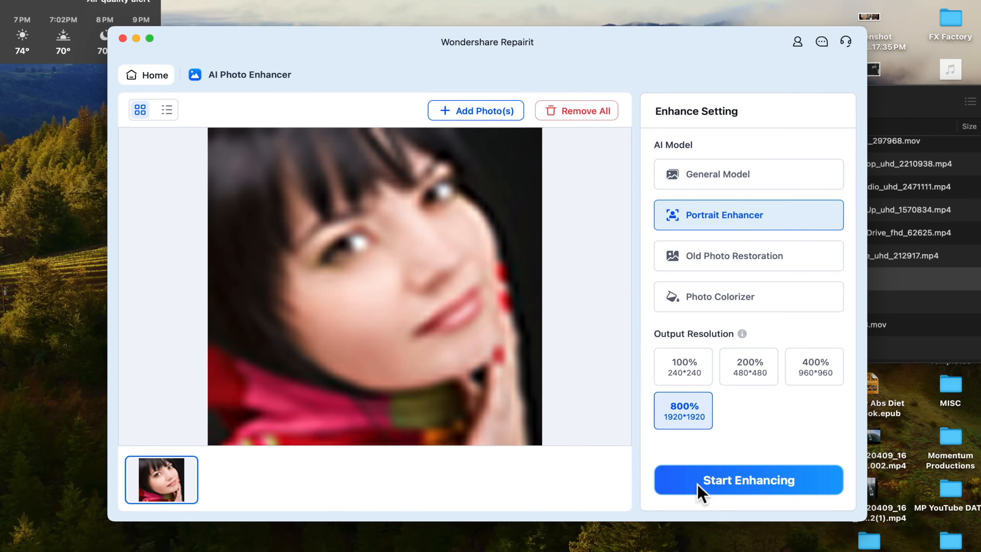
pyautogui.click(748, 480)
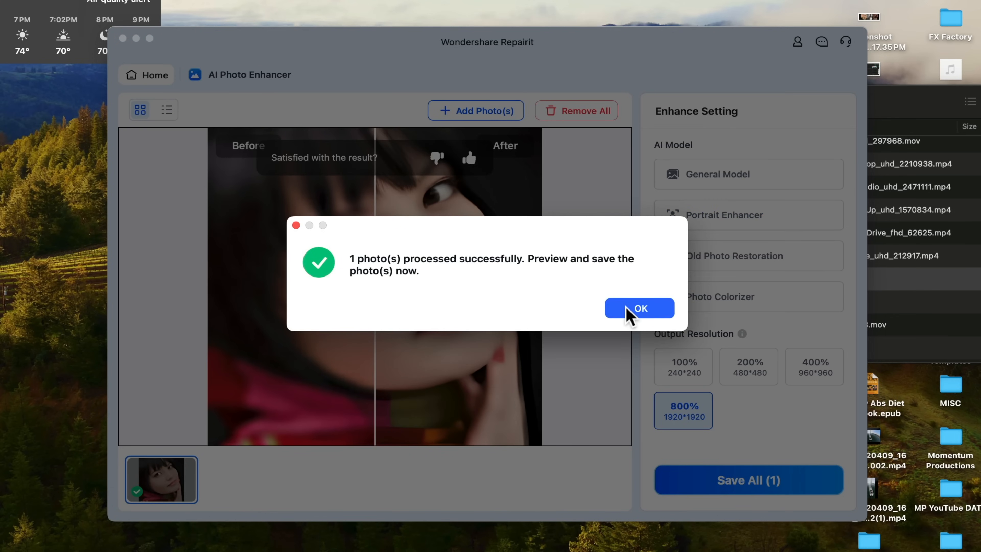
# - Dismiss the success message and sweep the before/after slider across the portrait to compare results
pyautogui.click(639, 309)
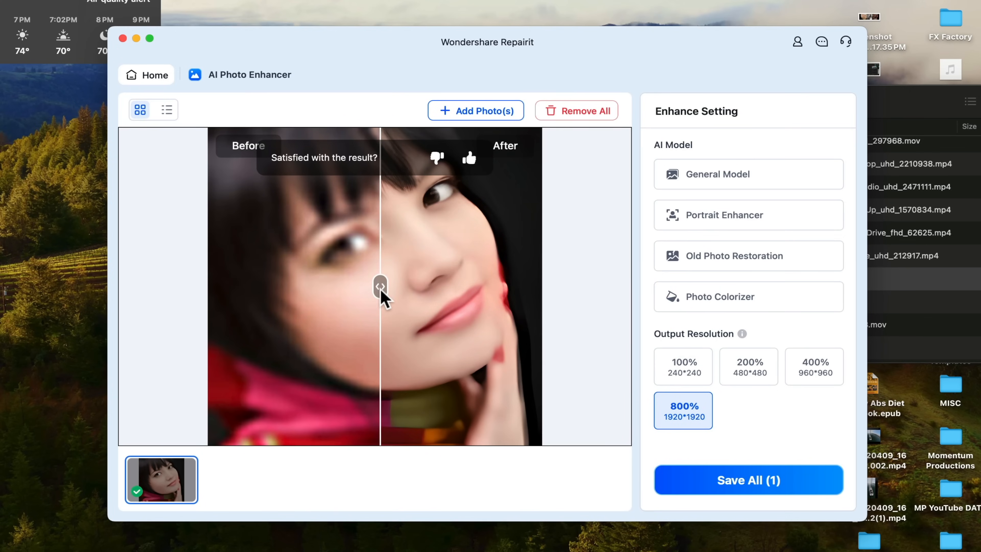
pyautogui.moveTo(380, 287); pyautogui.dragTo(270, 287)
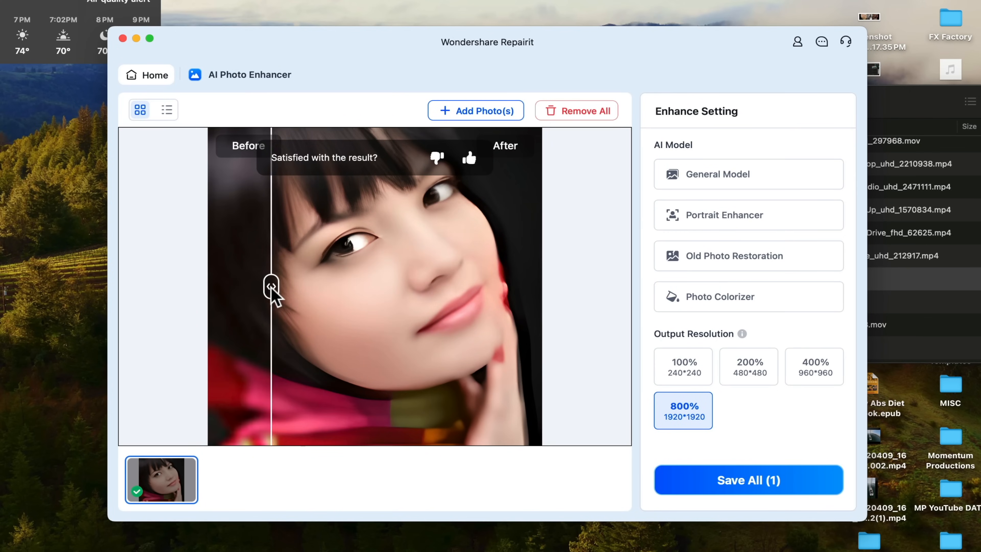
pyautogui.moveTo(271, 289); pyautogui.dragTo(510, 287)
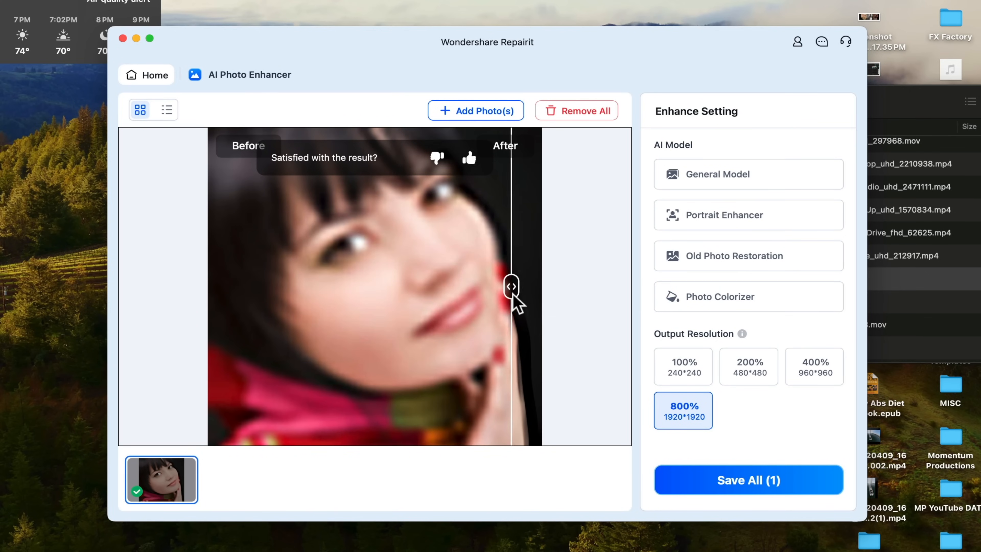
pyautogui.moveTo(512, 287); pyautogui.dragTo(321, 287)
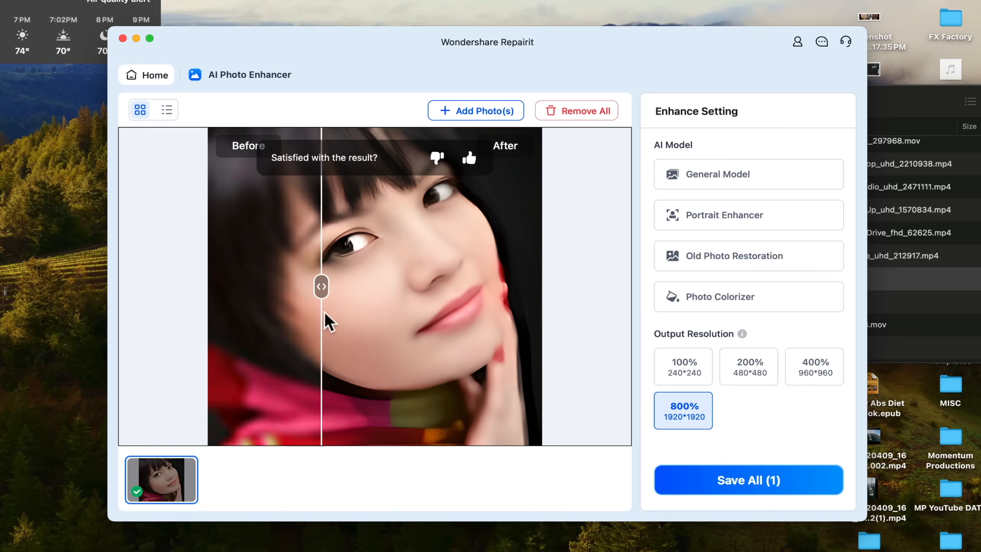
pyautogui.moveTo(321, 287); pyautogui.dragTo(303, 287)
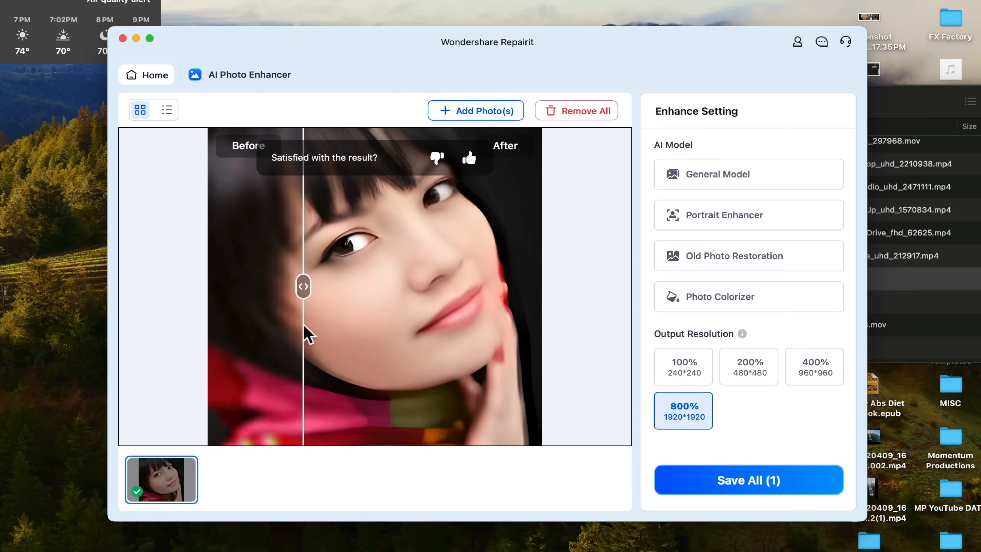
pyautogui.moveTo(303, 287); pyautogui.dragTo(456, 287)
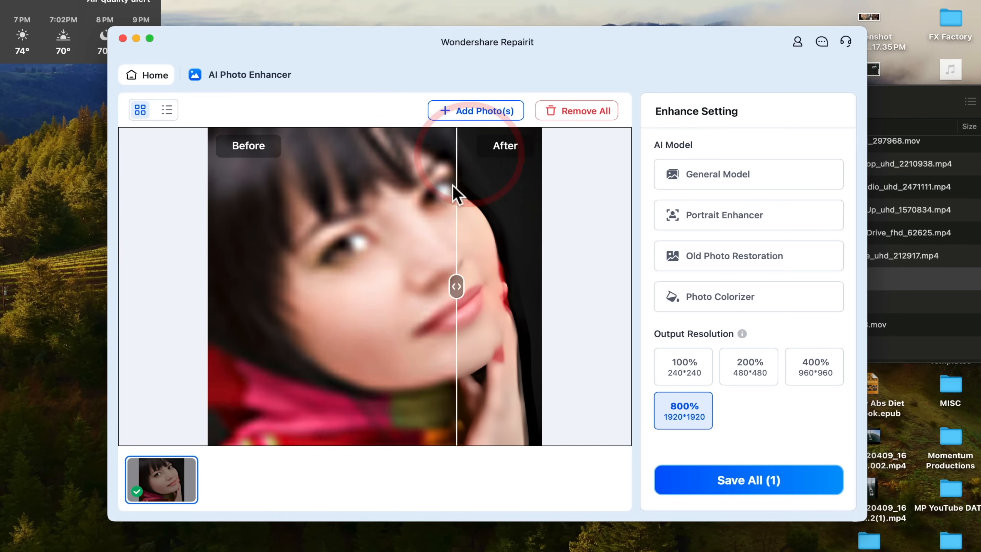
pyautogui.moveTo(456, 287); pyautogui.dragTo(383, 287)
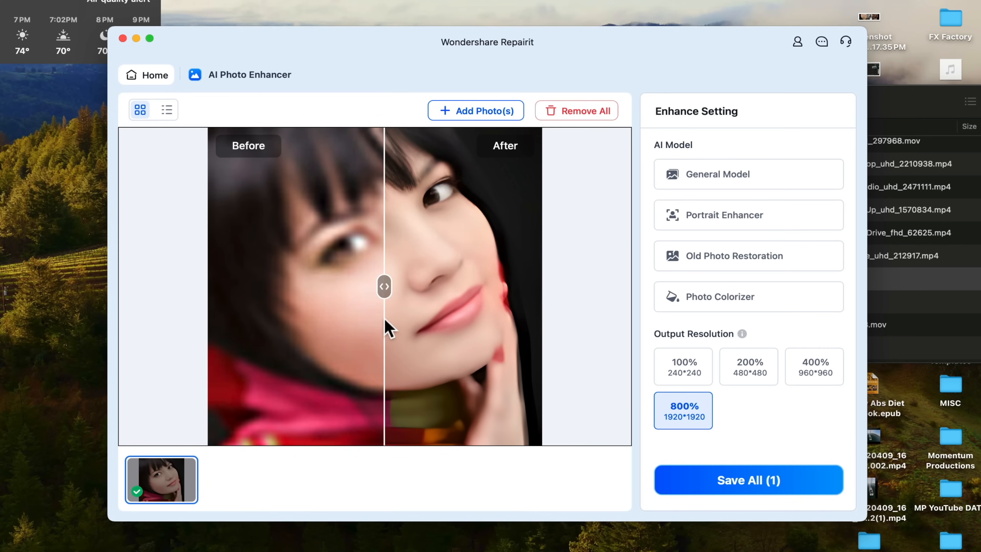
pyautogui.moveTo(384, 287); pyautogui.dragTo(432, 287)
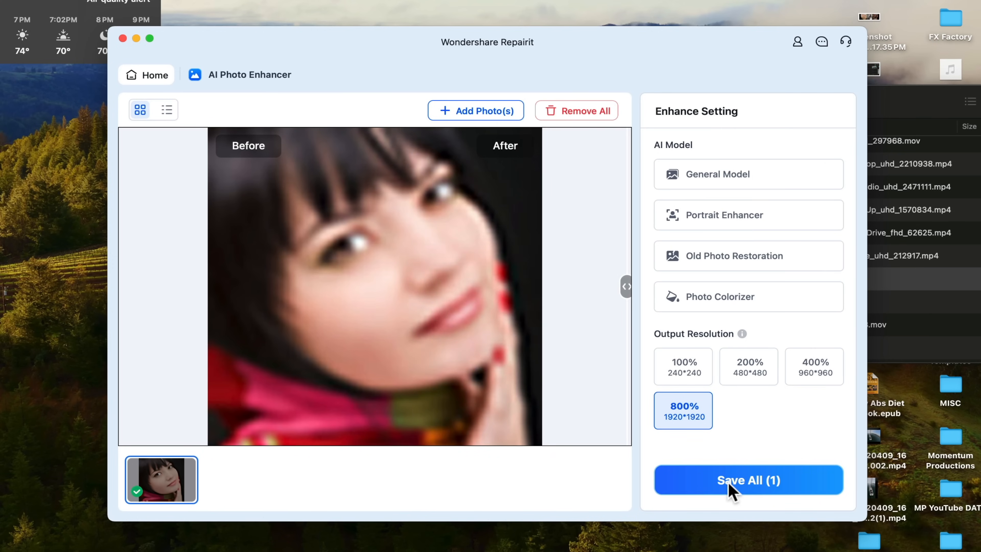
# - Save the enhanced portrait to Documents and return to the home screen
pyautogui.click(749, 480)
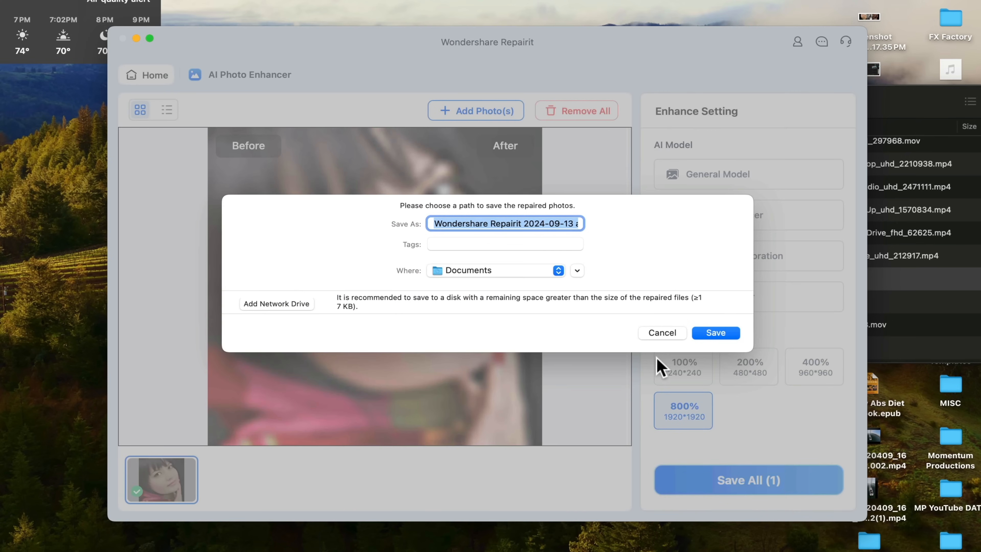
pyautogui.moveTo(654, 339)
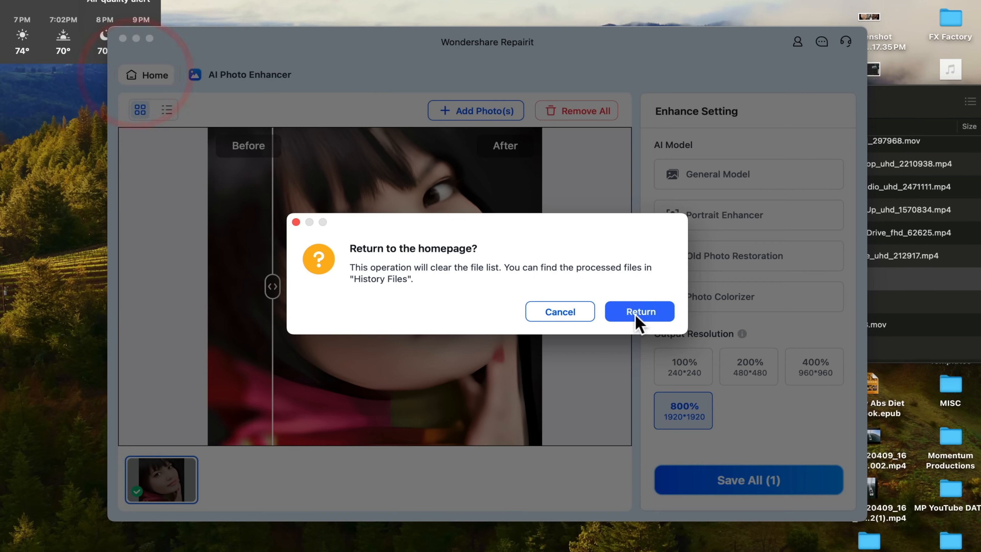
pyautogui.click(639, 311)
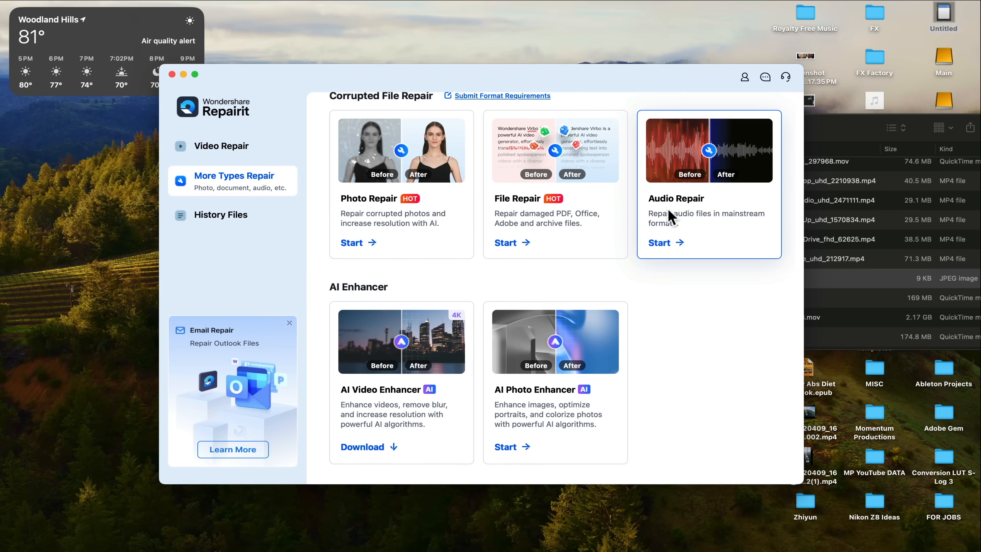
pyautogui.moveTo(700, 183)
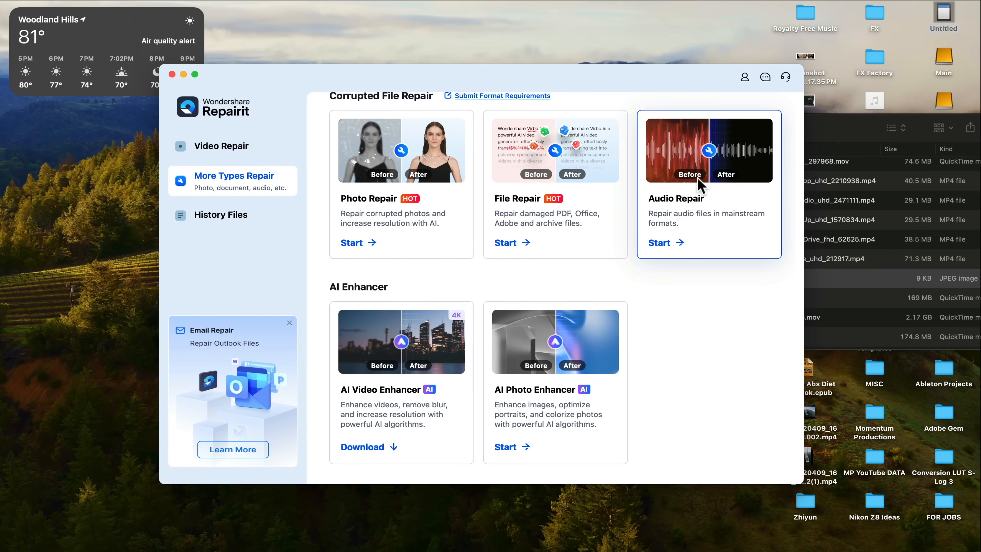
pyautogui.moveTo(658, 249)
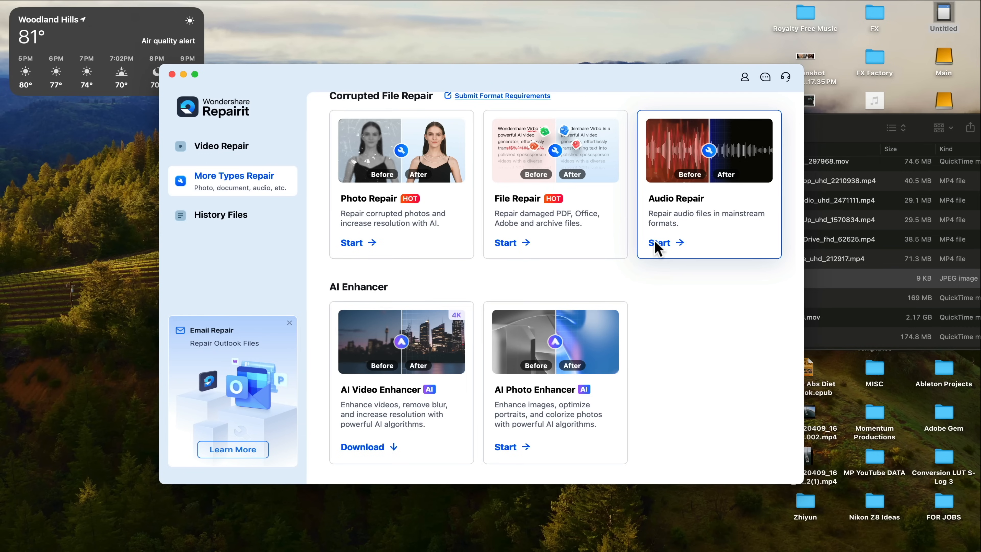
# - Load Aves - Home.mp3 into Audio Repair and start Advanced Repair, prompting for an MP3 sample
pyautogui.click(659, 243)
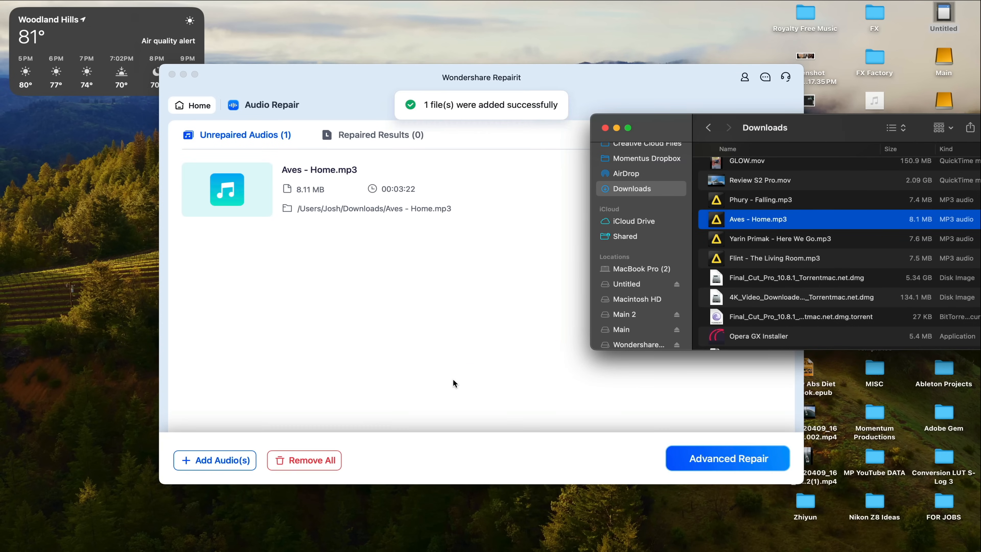
pyautogui.click(727, 458)
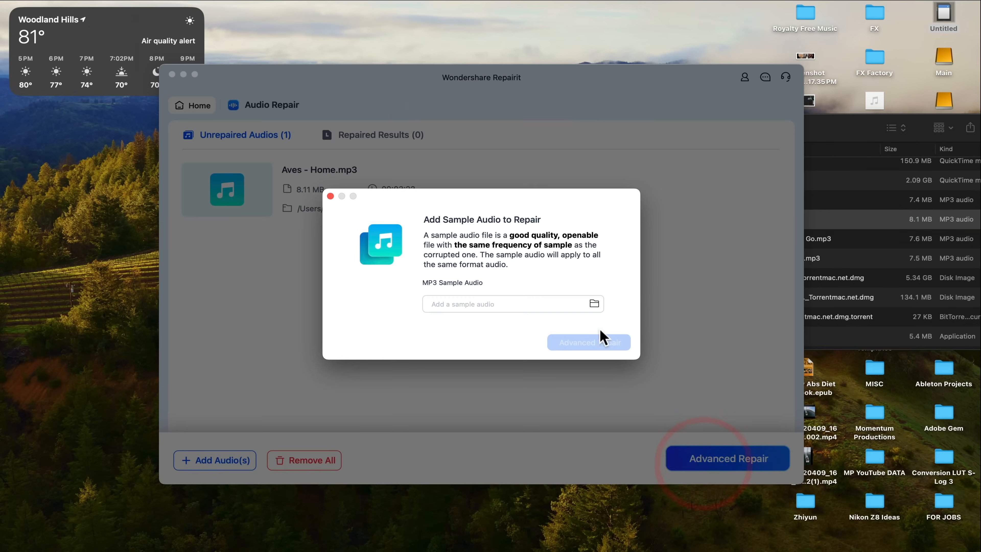